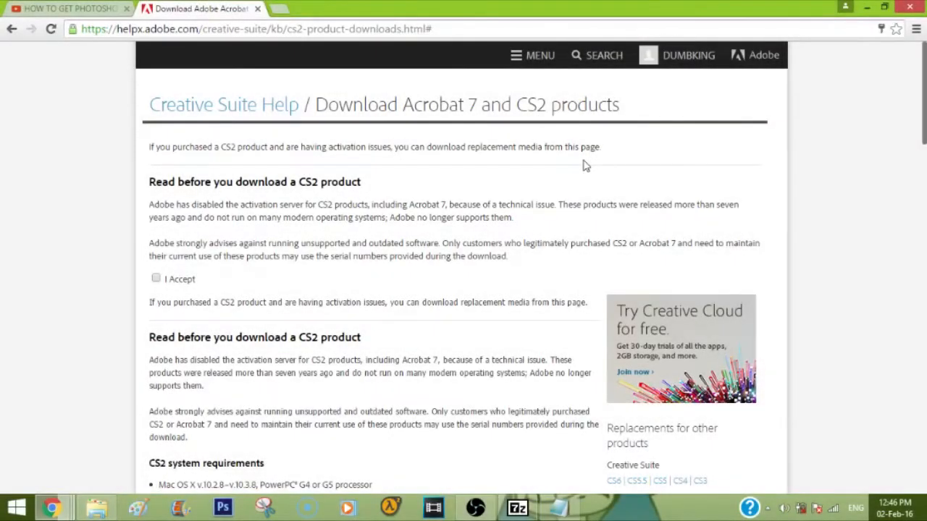
pyautogui.moveTo(607, 151)
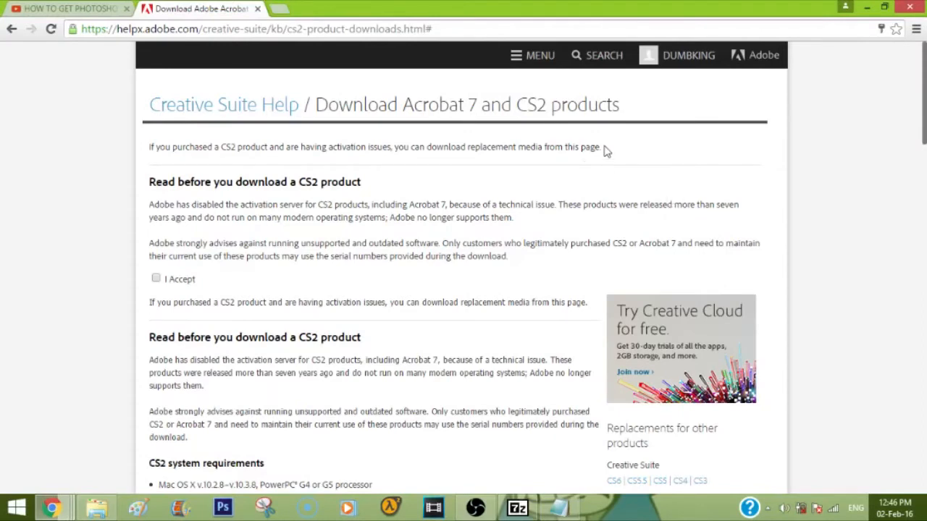
pyautogui.moveTo(488, 85)
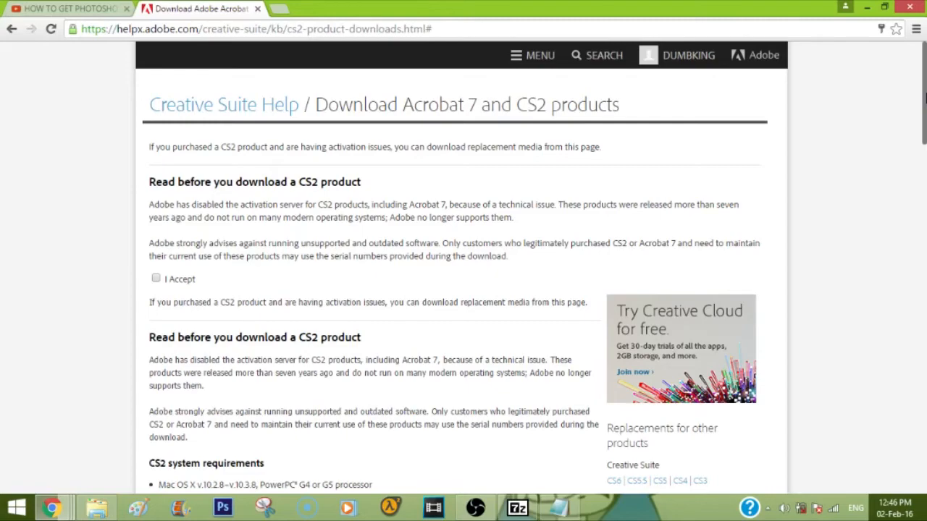
# Step: Scroll the Adobe CS2 help page down to the Photoshop CS2 installer rows
pyautogui.scroll(-3)
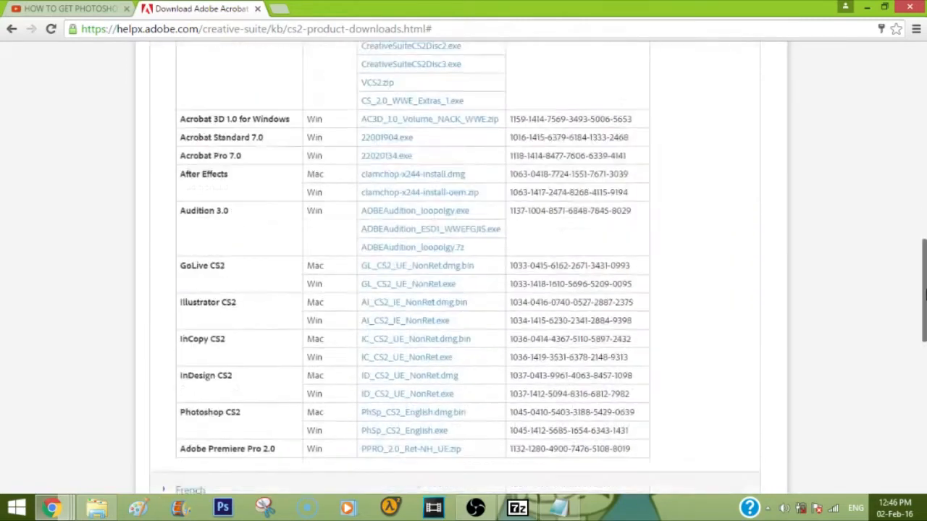
pyautogui.scroll(-3)
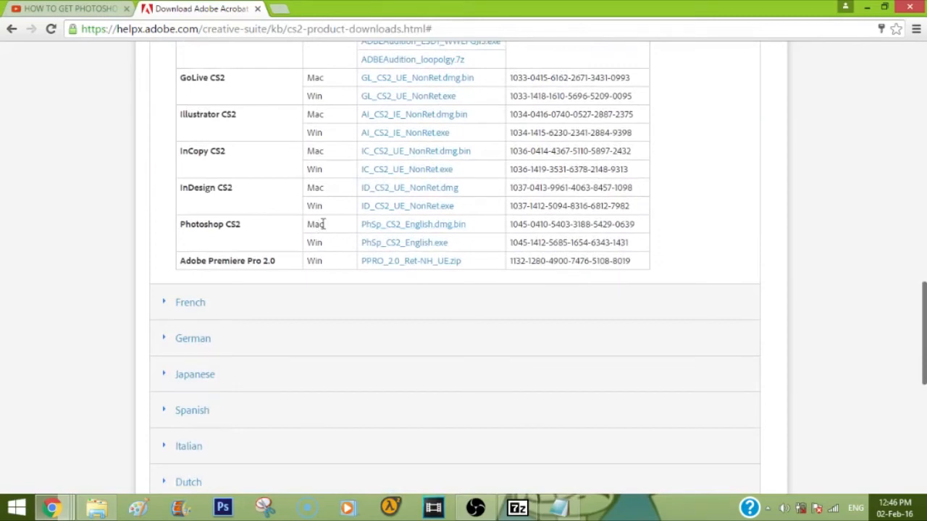
pyautogui.moveTo(404, 243)
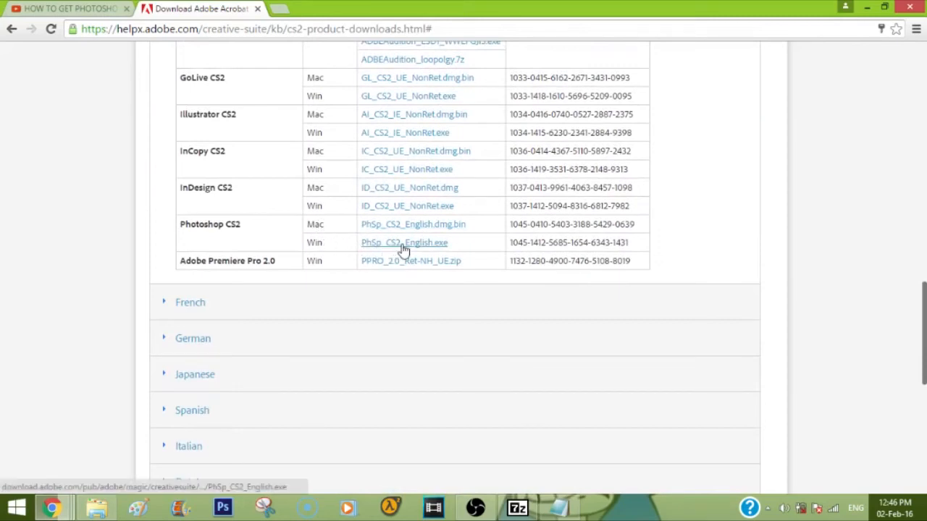
pyautogui.moveTo(404, 243)
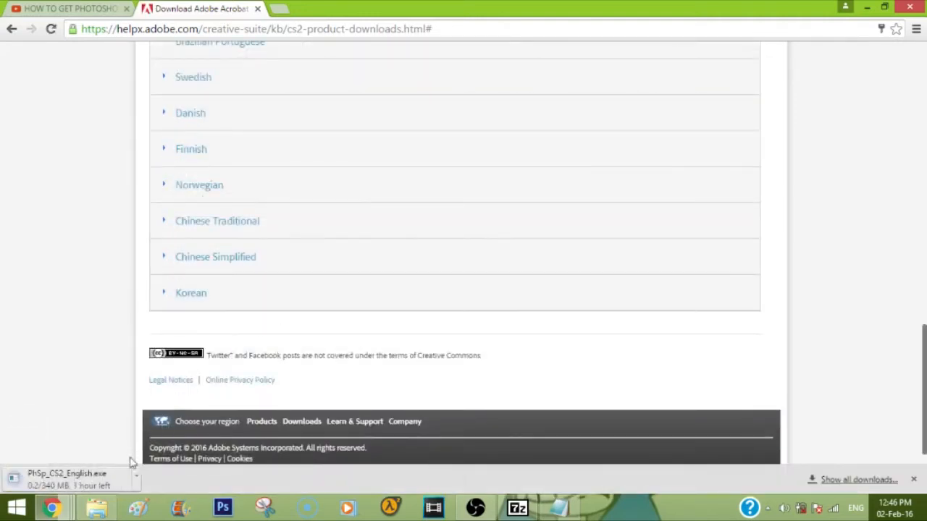
pyautogui.moveTo(217, 491)
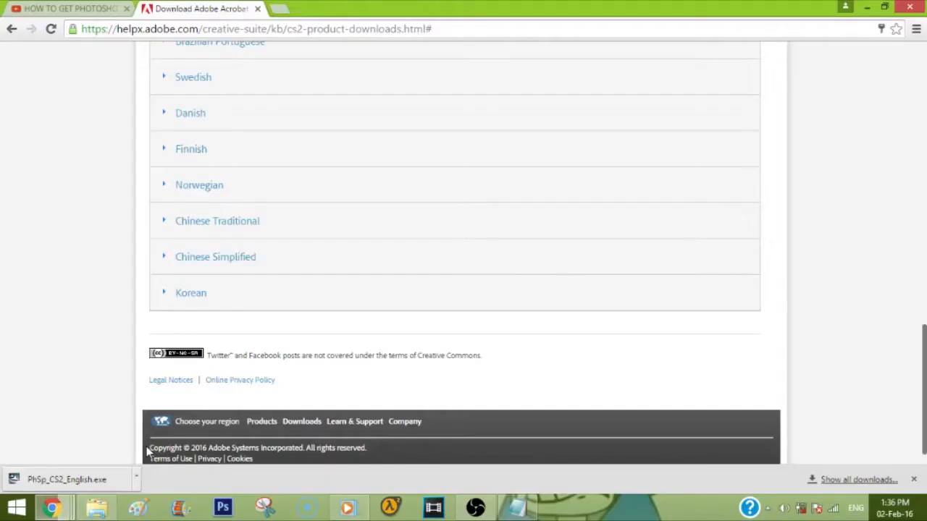
# Step: Launch the downloaded installer and run a Repair with default file associations
pyautogui.click(66, 480)
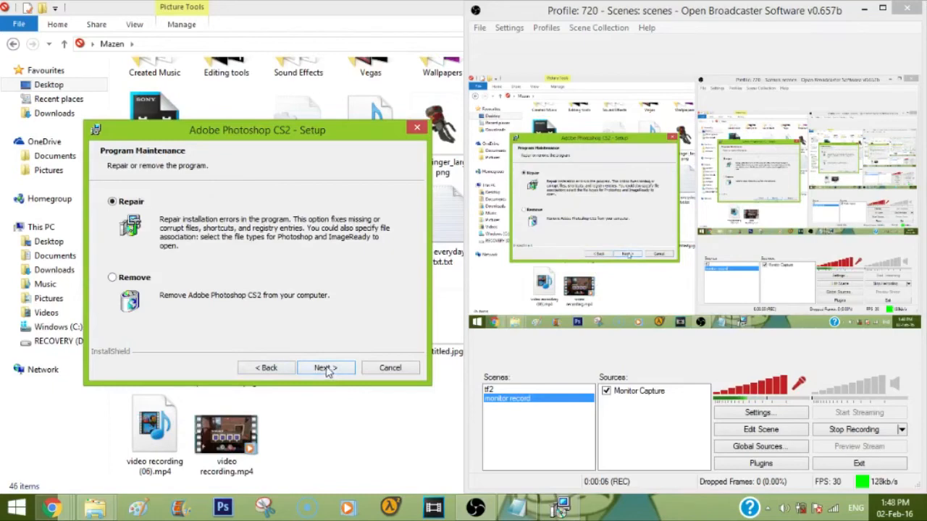
pyautogui.click(326, 367)
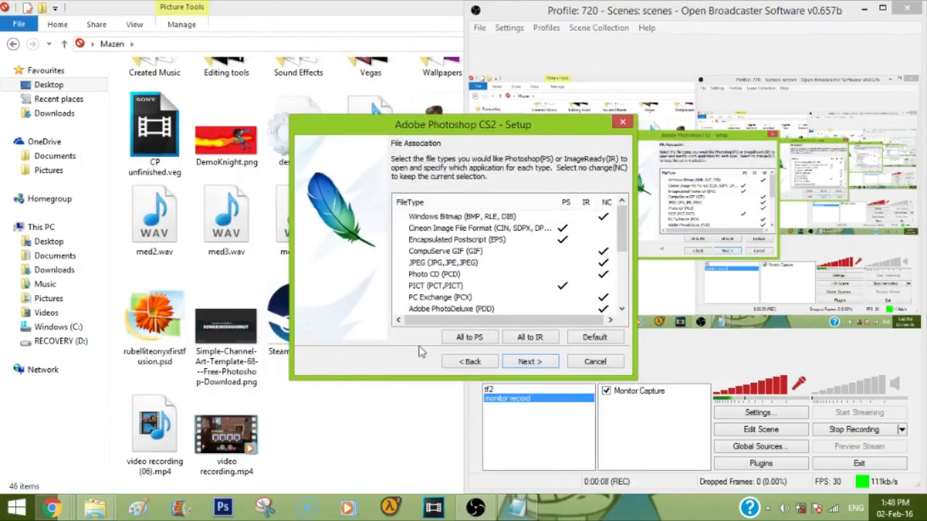
pyautogui.click(529, 361)
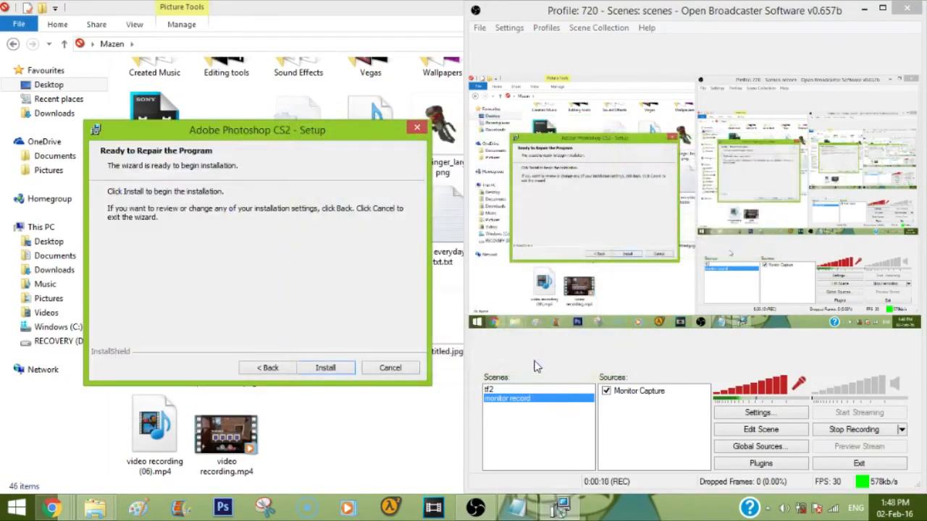
pyautogui.click(326, 368)
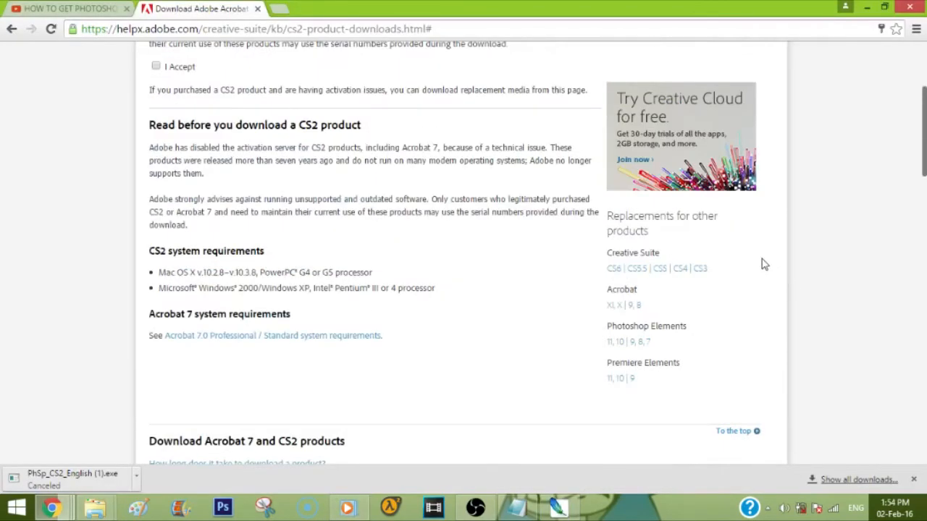
# Step: Scroll Chrome's Adobe page down to the Photoshop CS2 installers and serial numbers
pyautogui.scroll(-3)
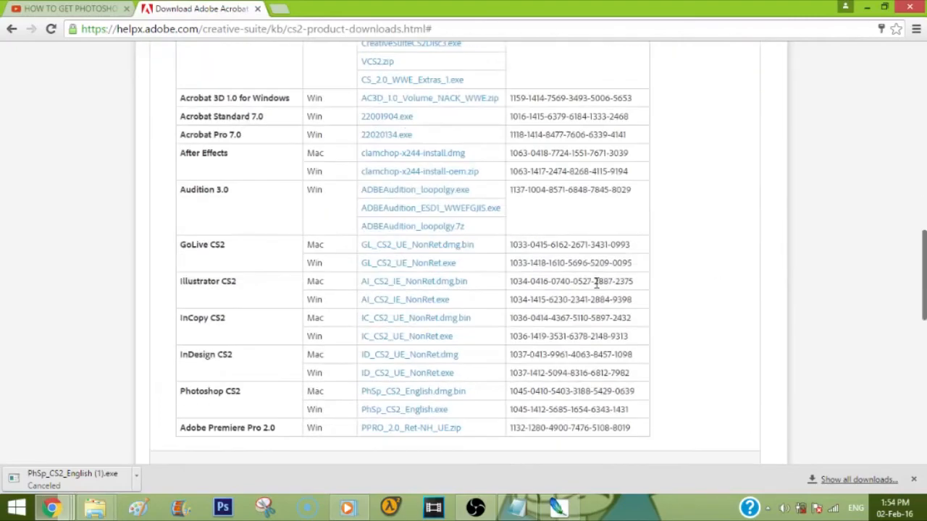
pyautogui.moveTo(315, 395)
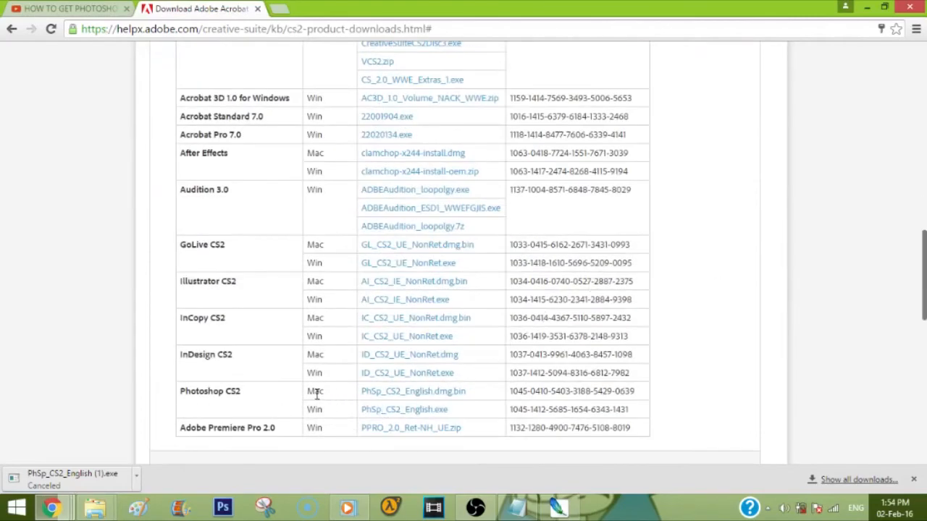
pyautogui.moveTo(583, 386)
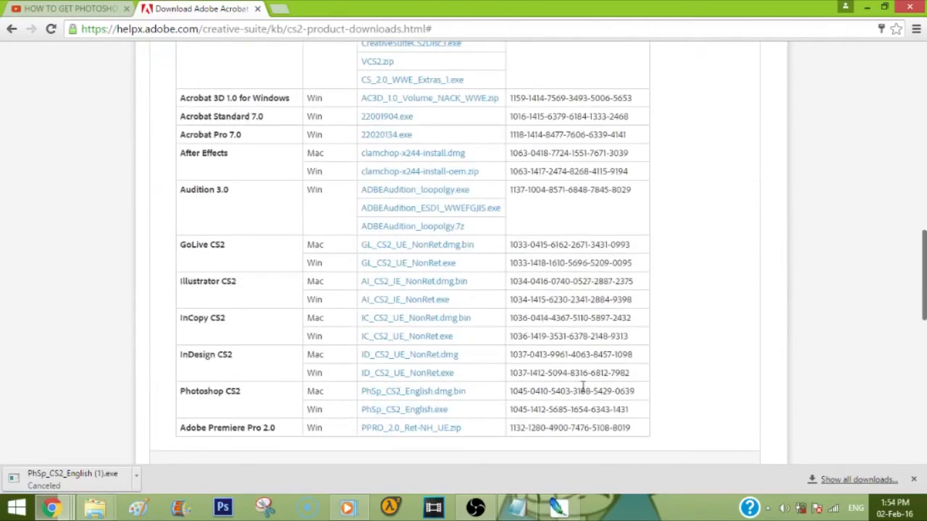
pyautogui.moveTo(404, 409)
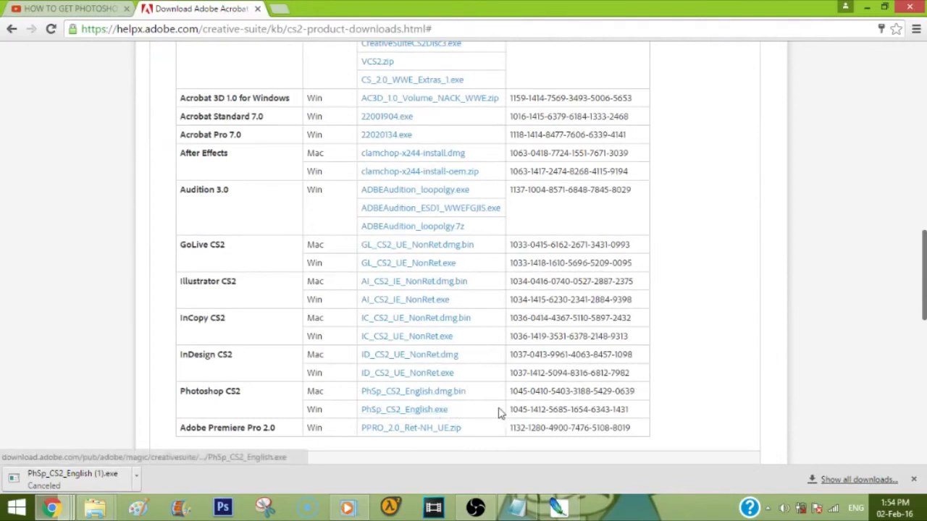
pyautogui.moveTo(579, 403)
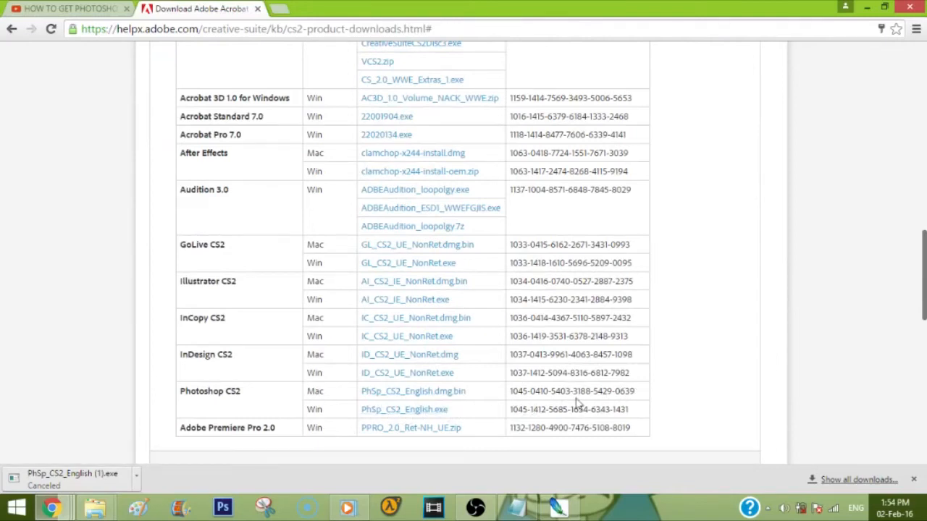
pyautogui.moveTo(607, 404)
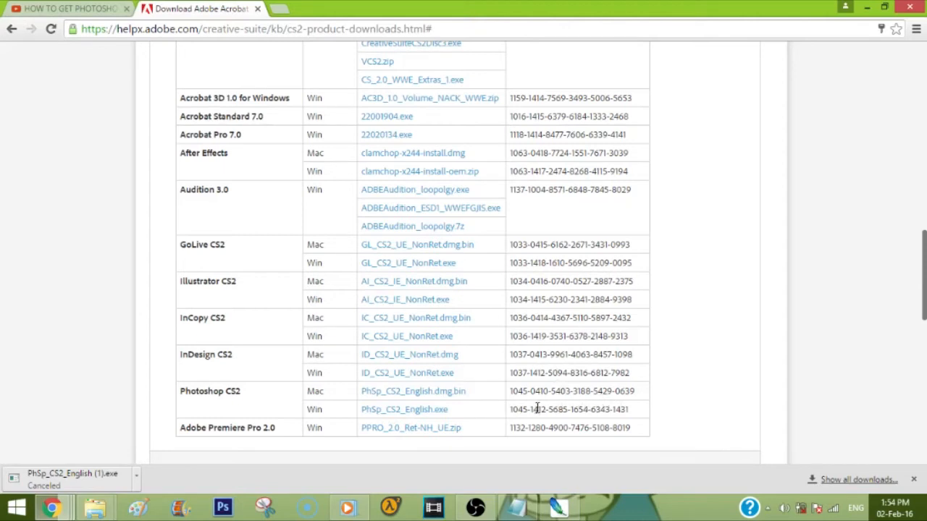
pyautogui.moveTo(587, 404)
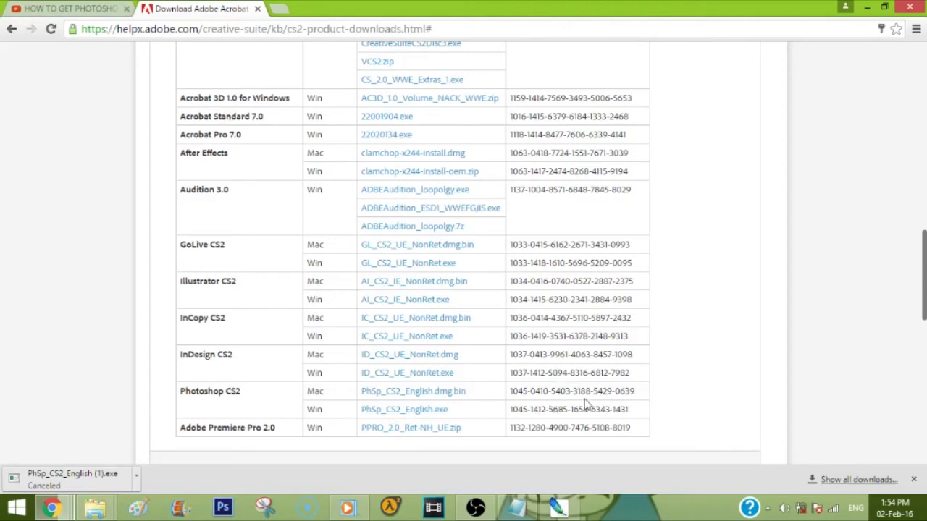
pyautogui.moveTo(539, 409)
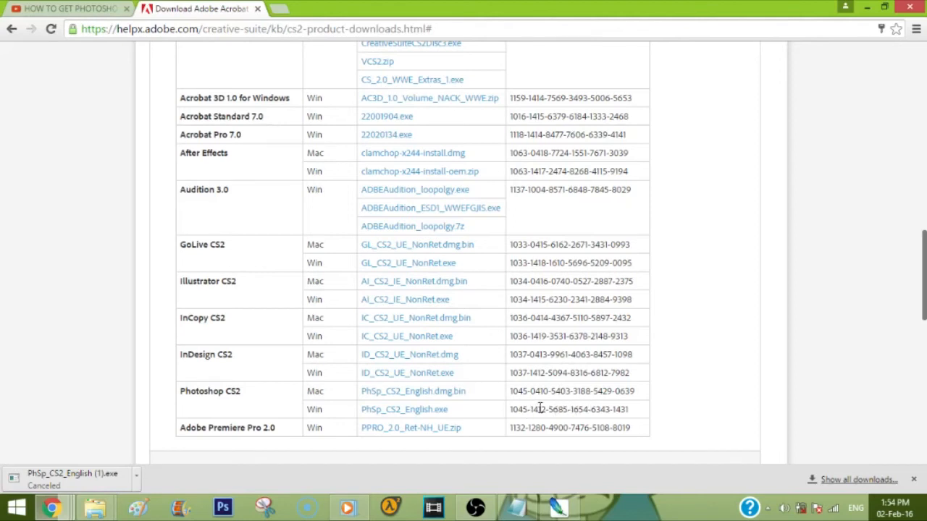
pyautogui.moveTo(598, 391)
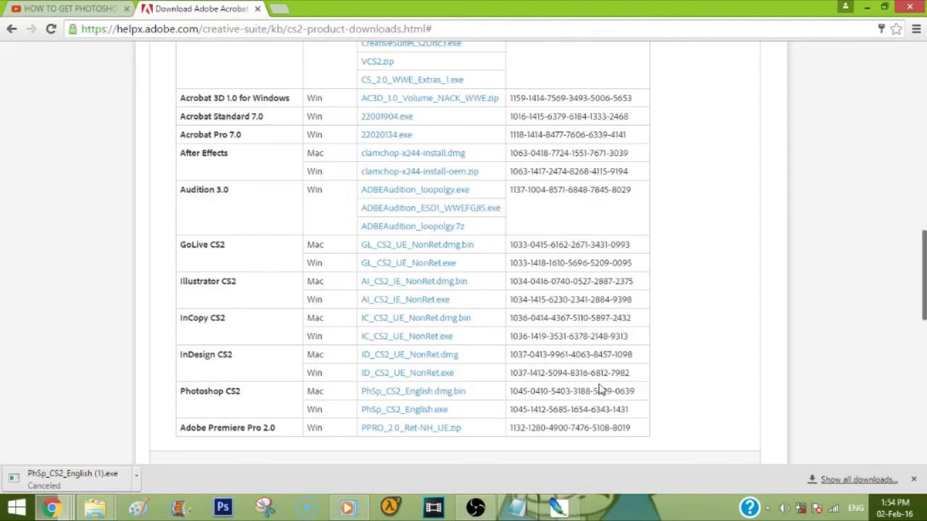
pyautogui.moveTo(592, 409)
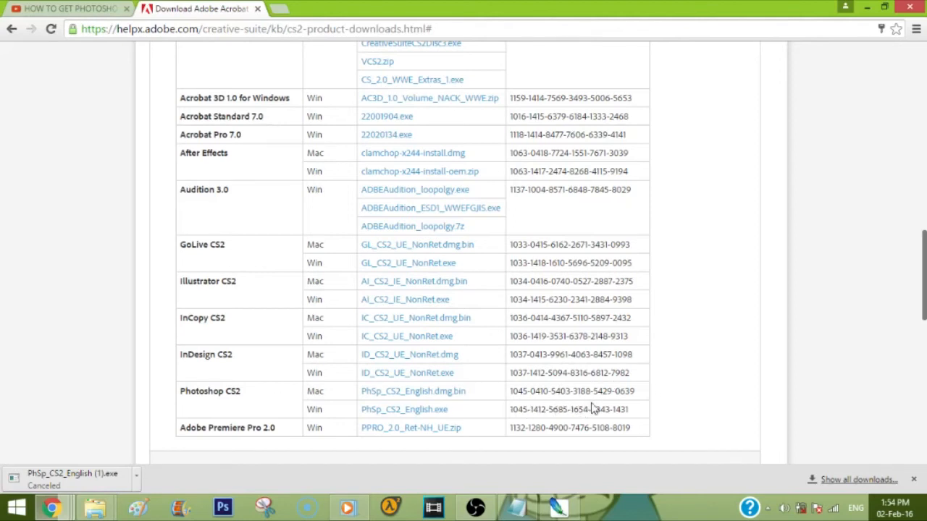
# Step: Bring the empty Adobe Photoshop CS2 workspace to the front
pyautogui.click(222, 507)
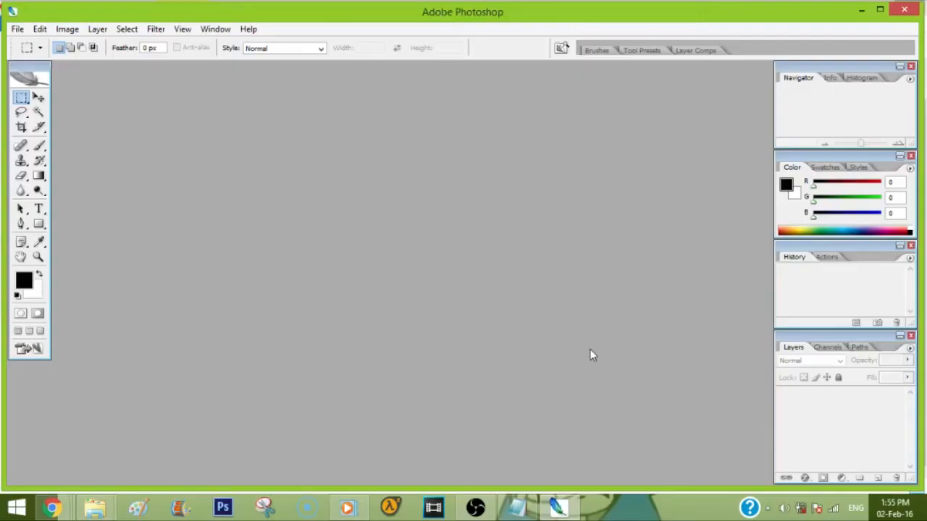
pyautogui.moveTo(226, 194)
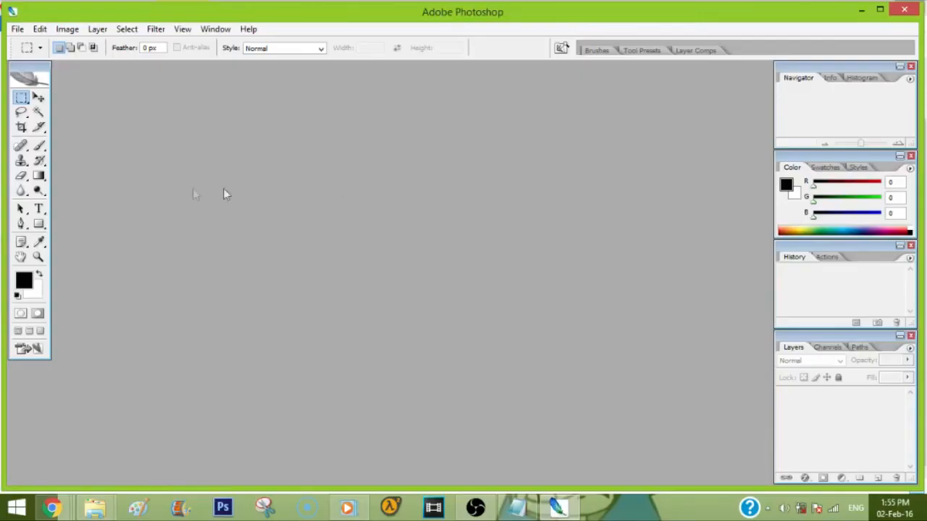
pyautogui.moveTo(737, 165)
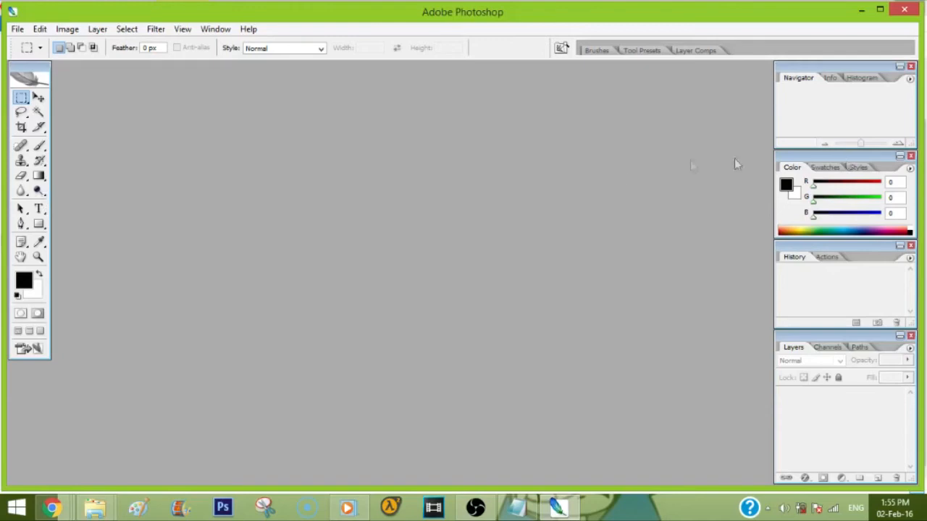
pyautogui.moveTo(334, 137)
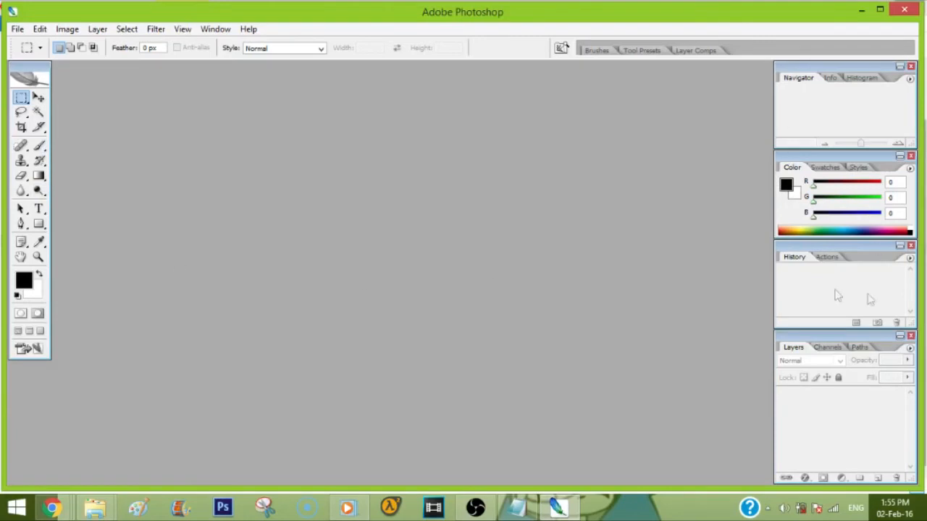
pyautogui.moveTo(837, 355)
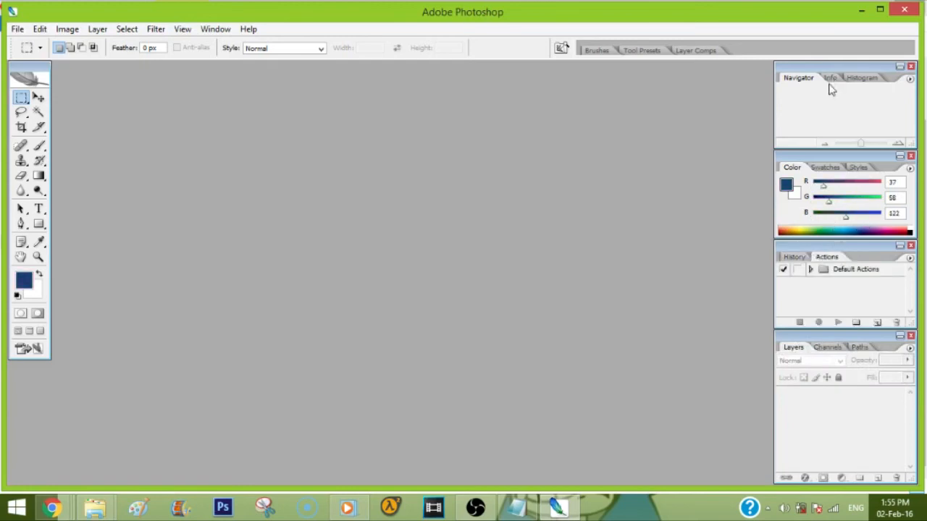
pyautogui.moveTo(833, 87)
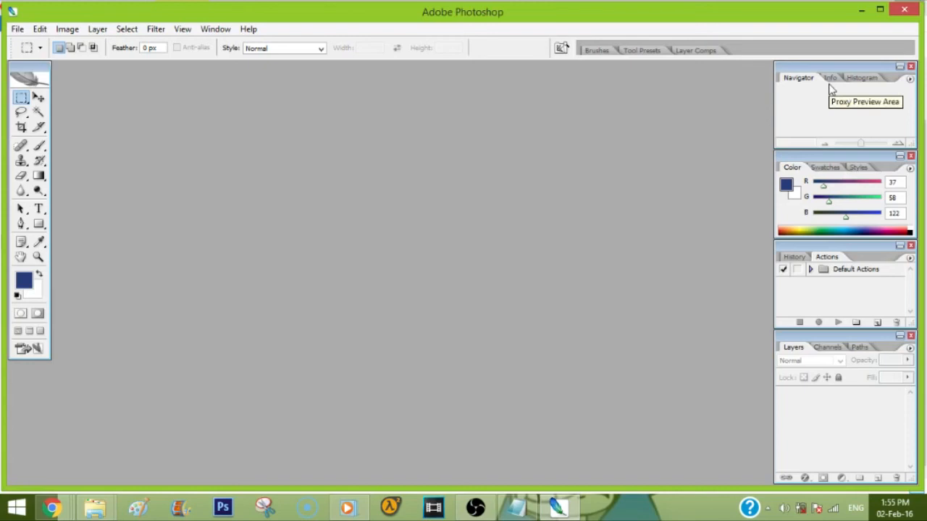
pyautogui.moveTo(846, 229)
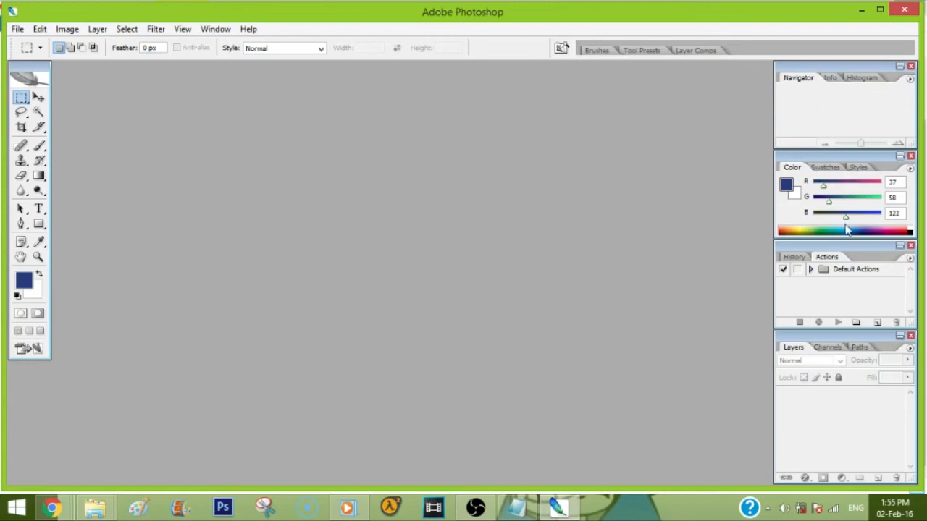
pyautogui.moveTo(847, 224)
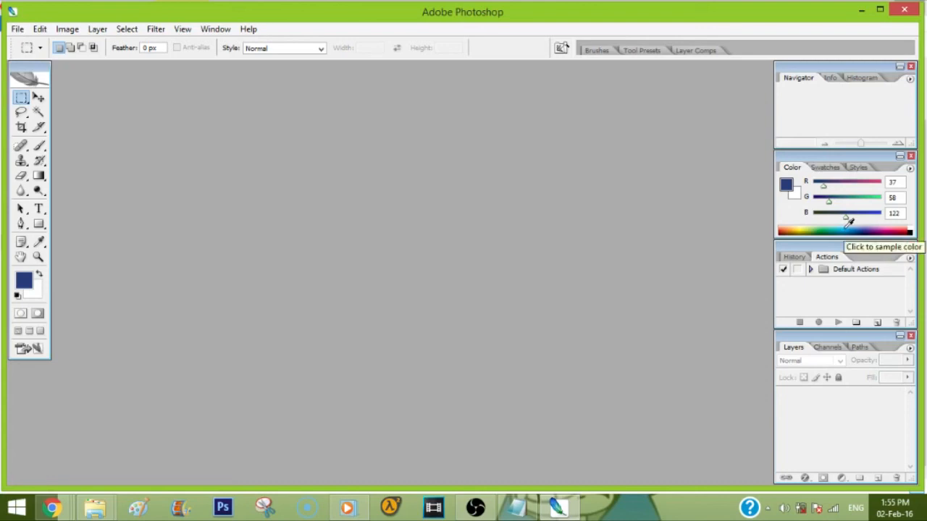